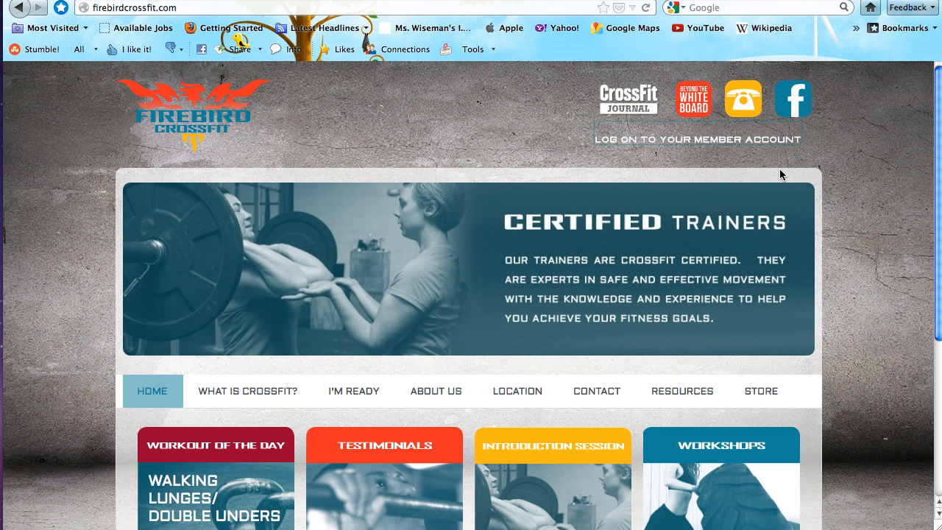
mouse_move(239, 133)
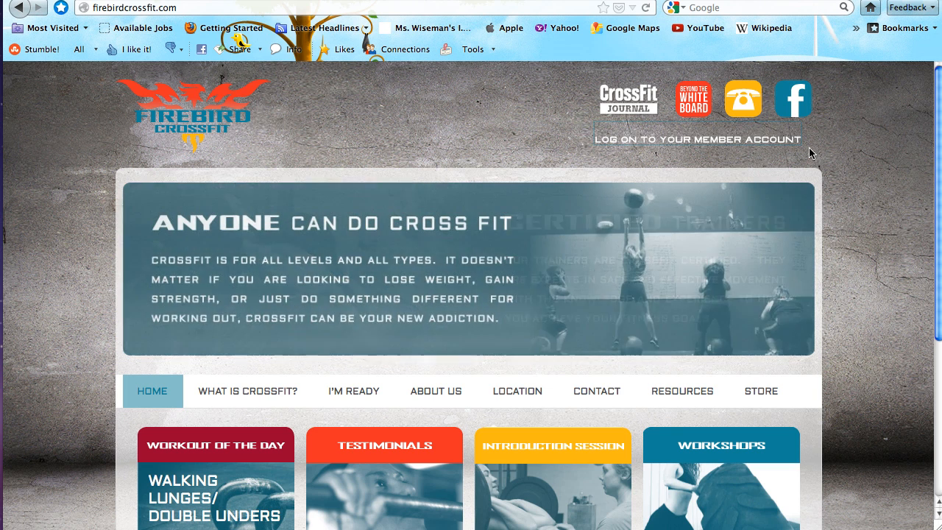
- Go from the gym website to the member account portal showing the October 2012 calendar
click(696, 138)
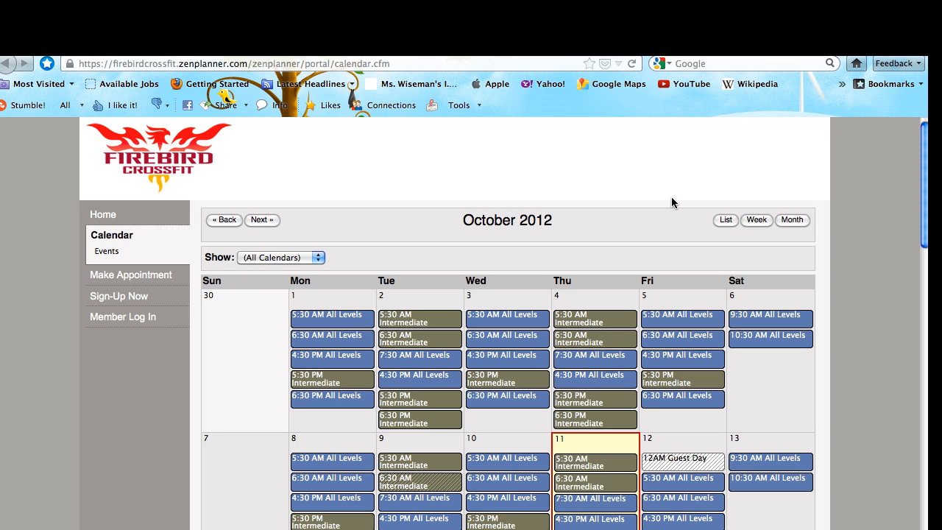
mouse_move(103, 206)
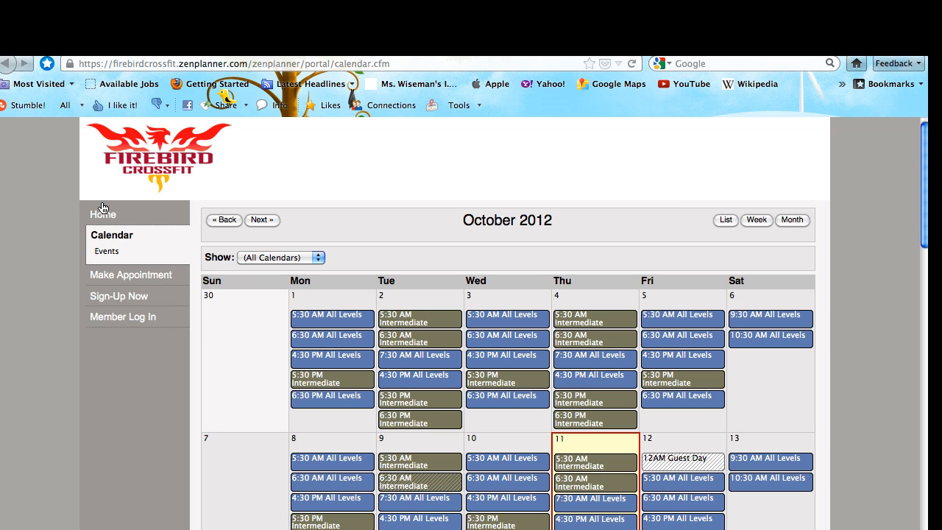
mouse_move(271, 524)
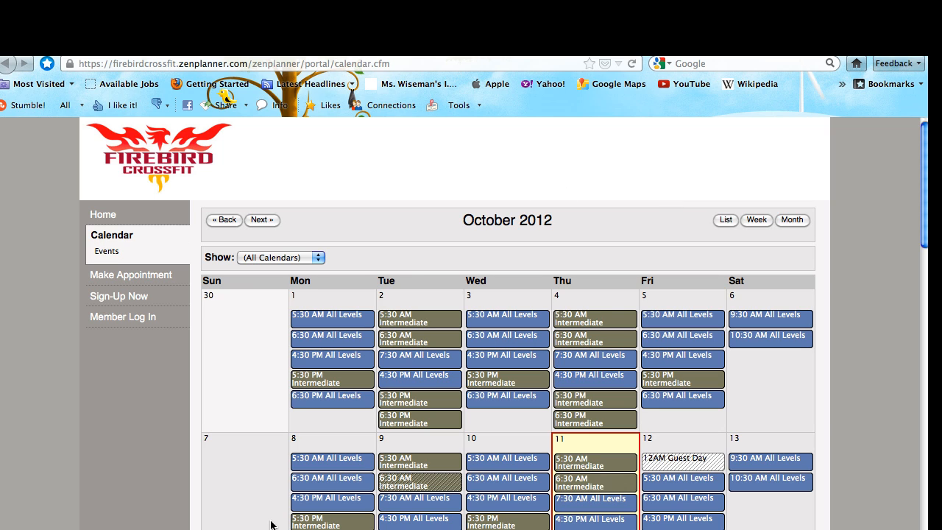
mouse_move(100, 296)
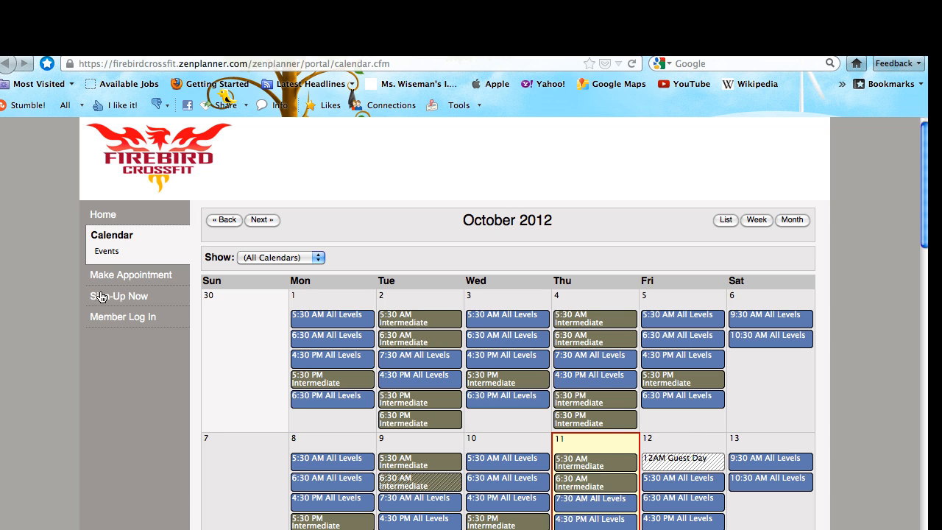
mouse_move(103, 325)
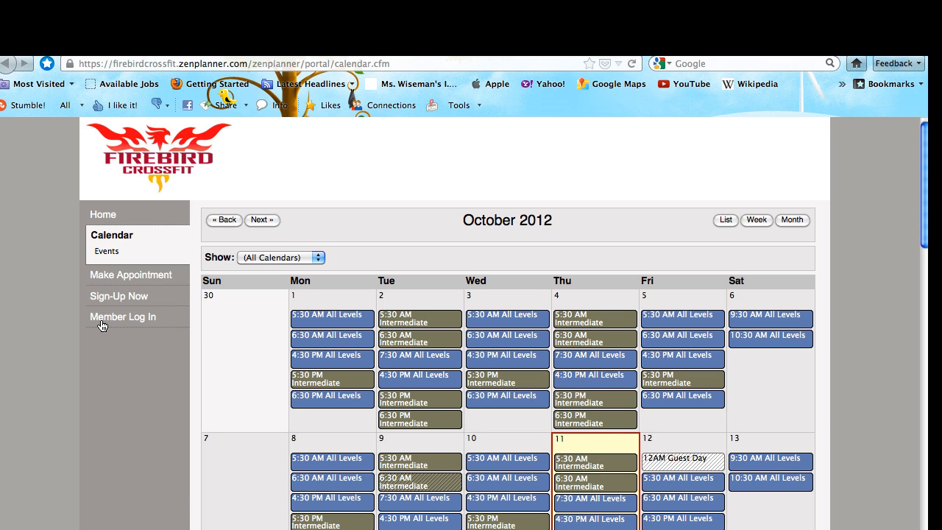
- Reach the Member Log In page and fill in the returning member's email address and password
click(124, 317)
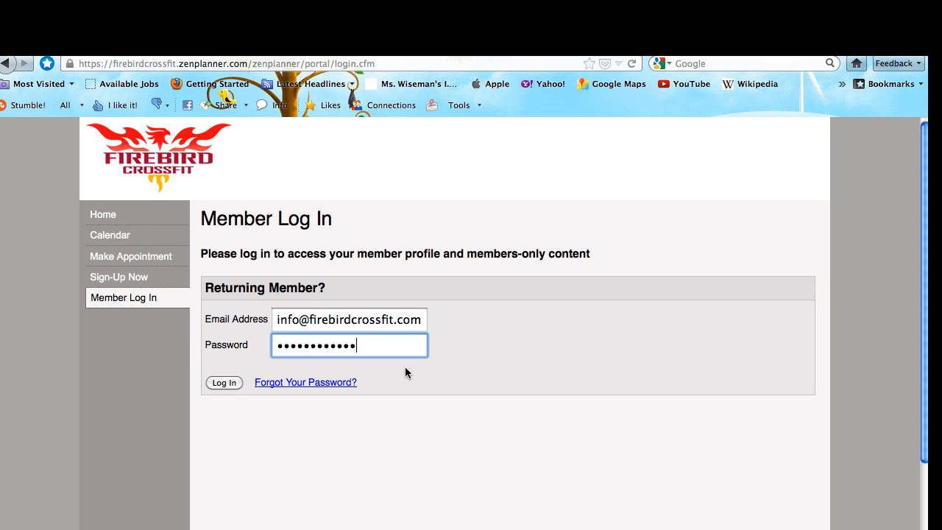
mouse_move(206, 371)
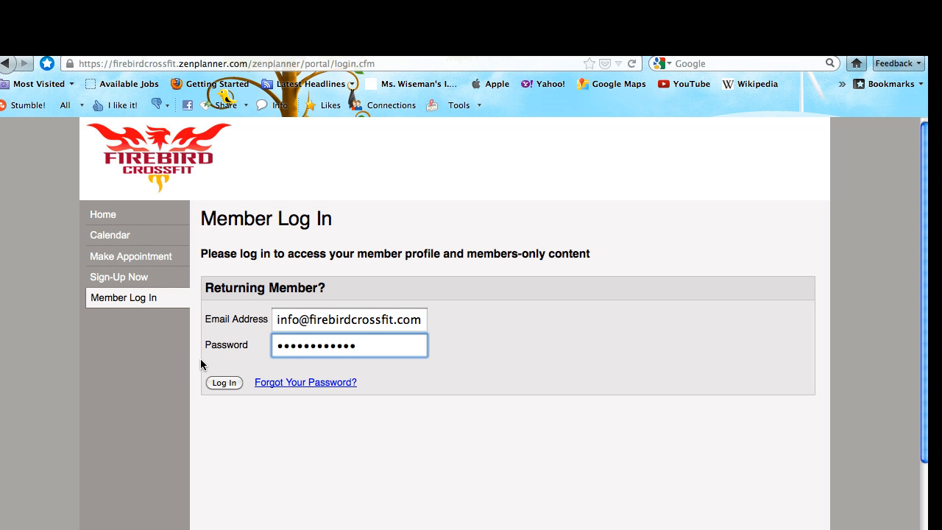
mouse_move(419, 347)
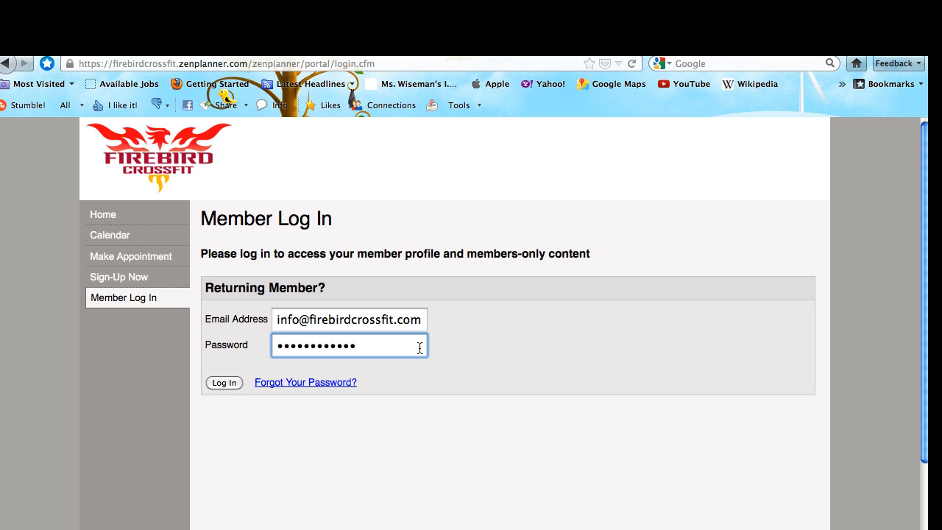
text(•)
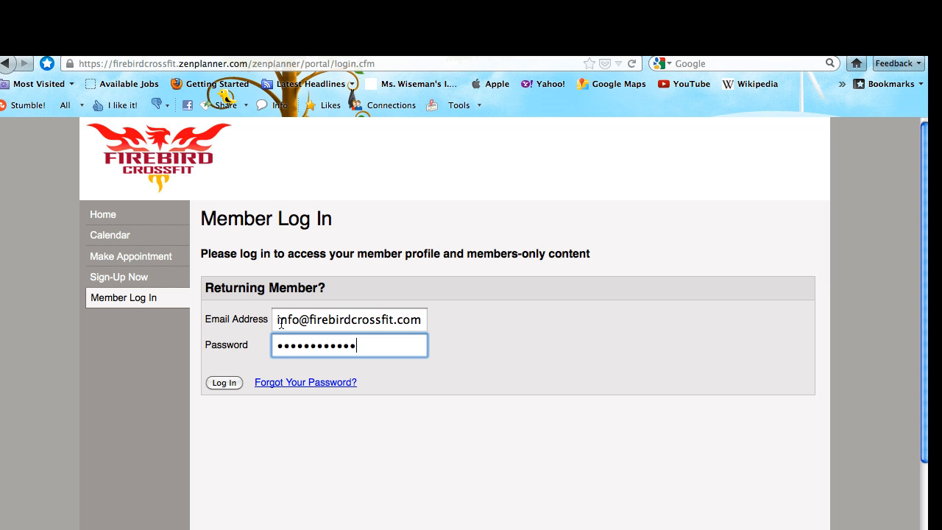
mouse_move(466, 327)
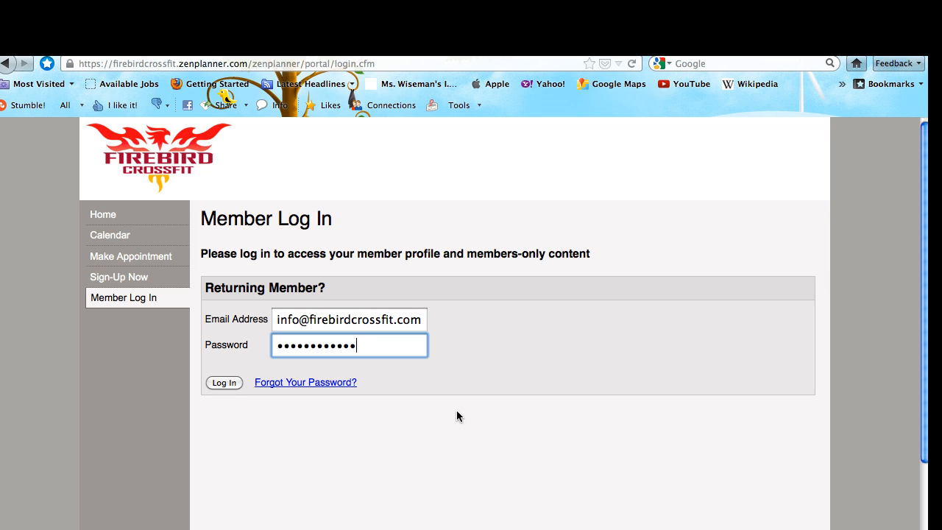
click(224, 383)
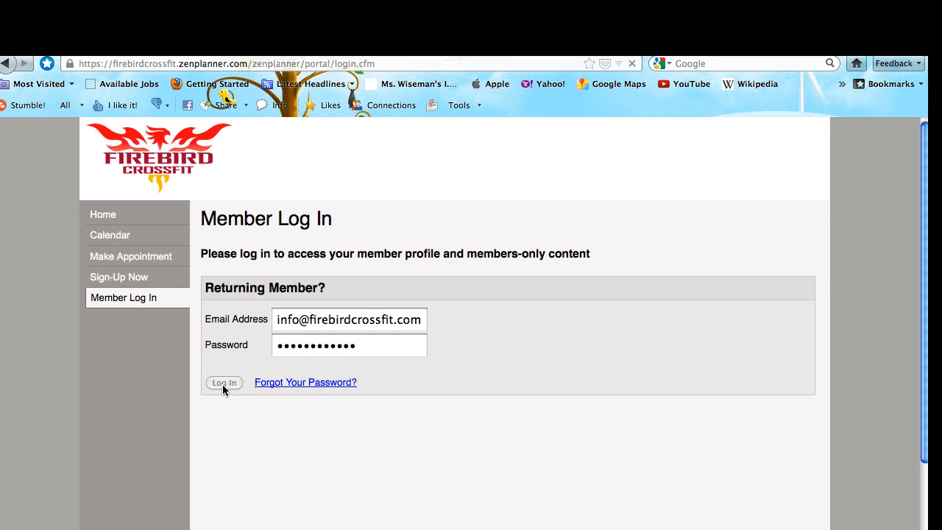
- Sign in to the member account and head to Make Appointment from the sidebar
click(223, 383)
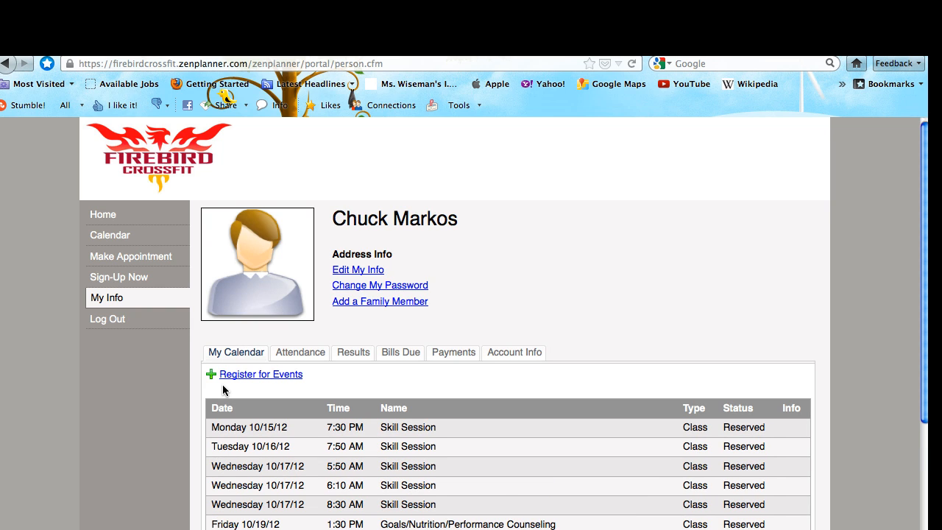
mouse_move(274, 221)
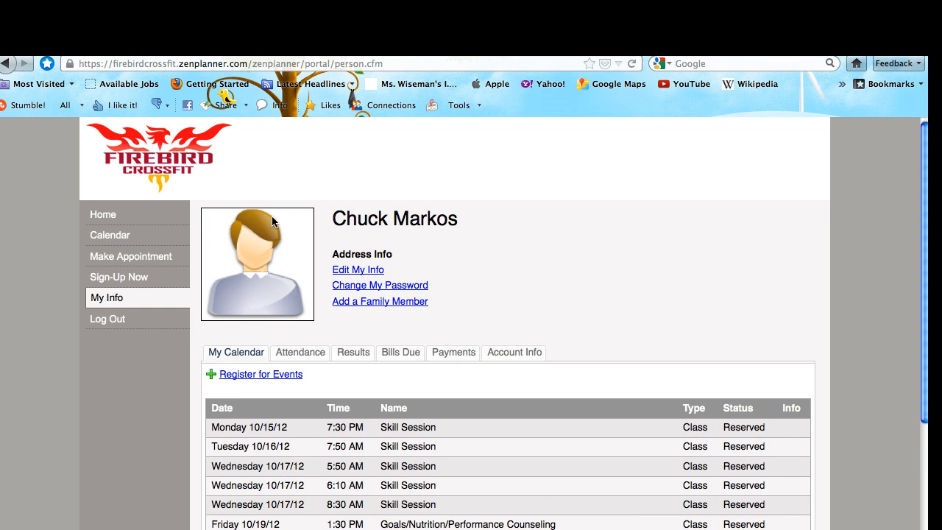
mouse_move(359, 247)
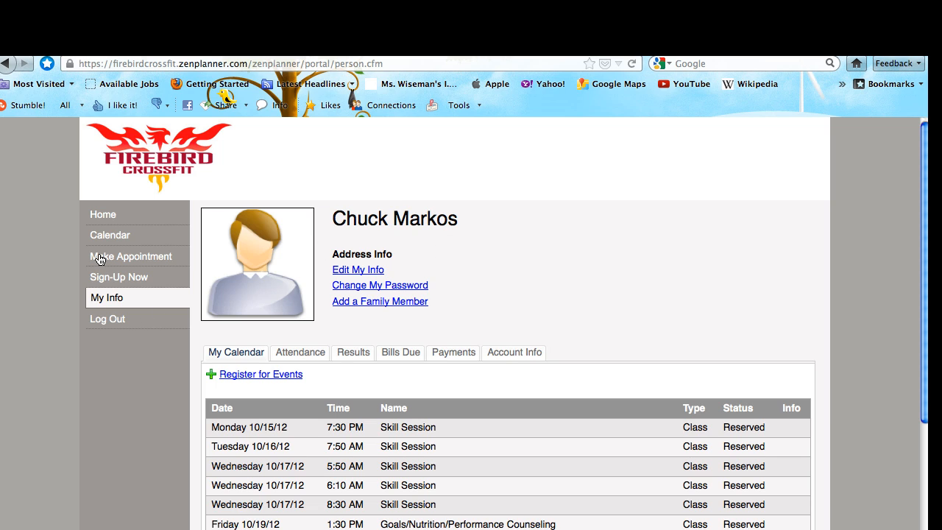
mouse_move(89, 262)
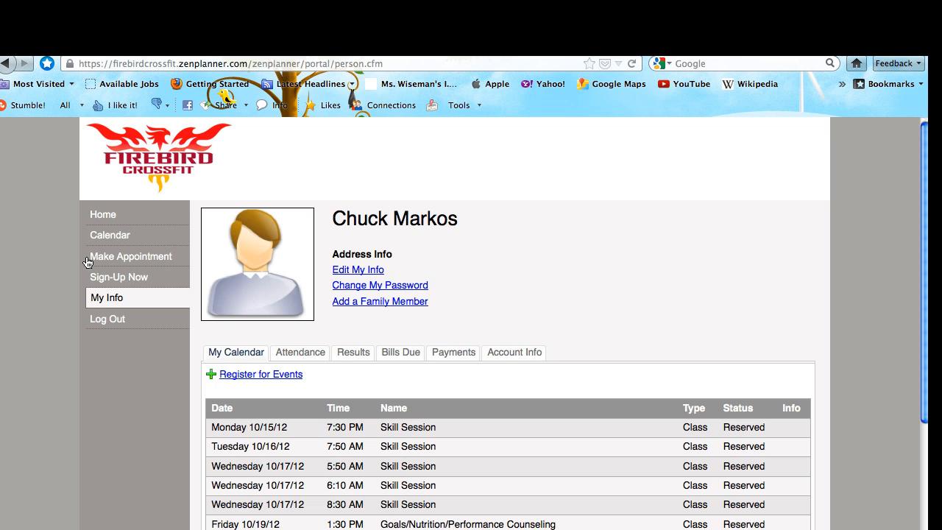
mouse_move(159, 263)
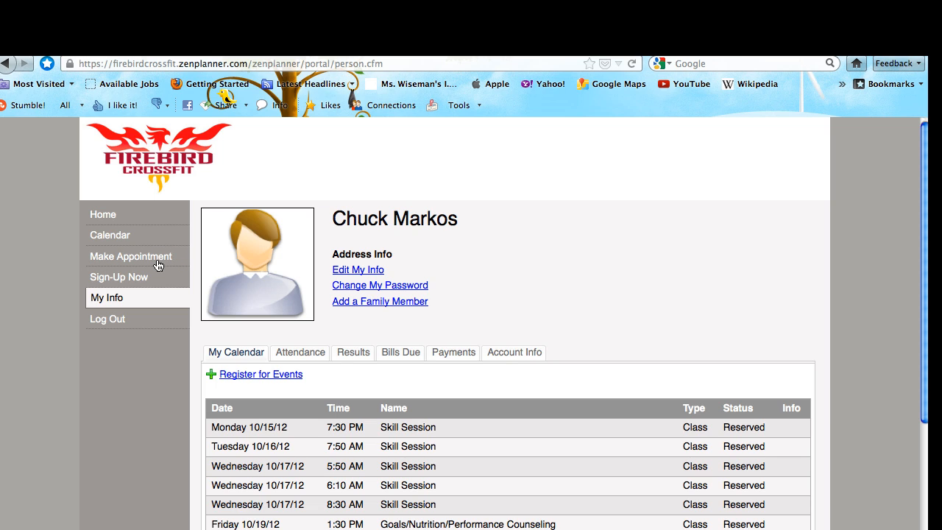
click(130, 256)
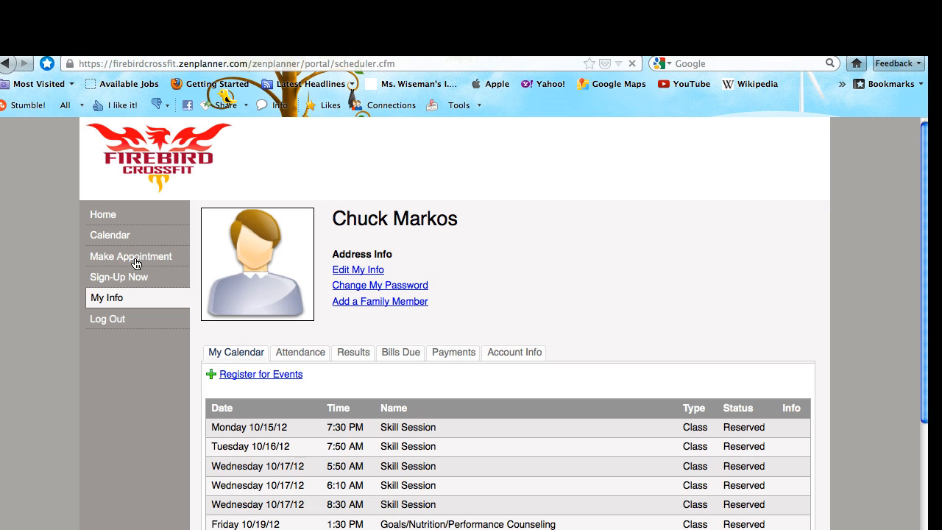
- From the Make Appointment list, choose a time for a 20-minute Skill Session
click(129, 256)
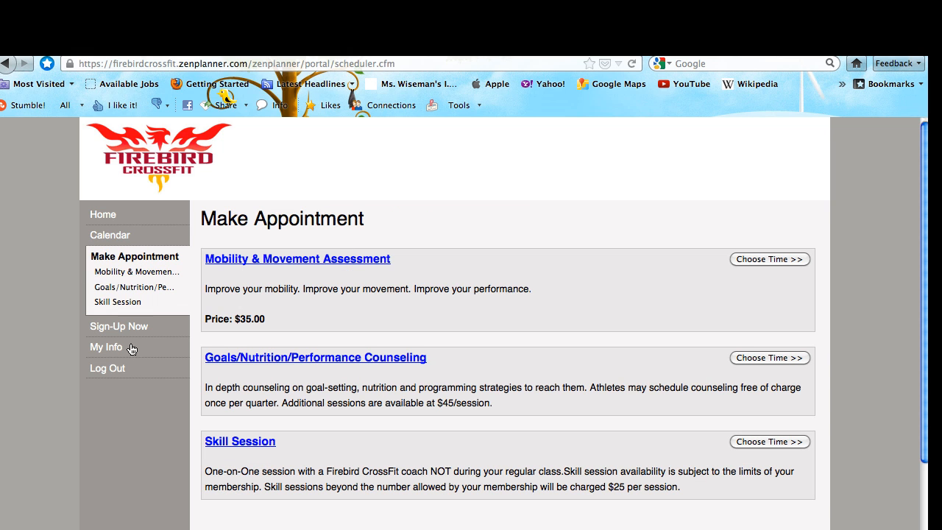
mouse_move(253, 454)
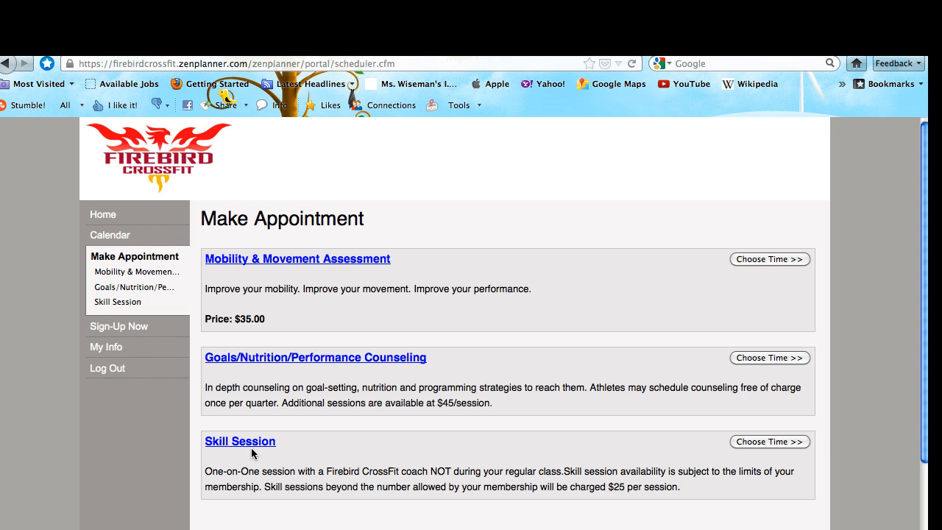
mouse_move(787, 457)
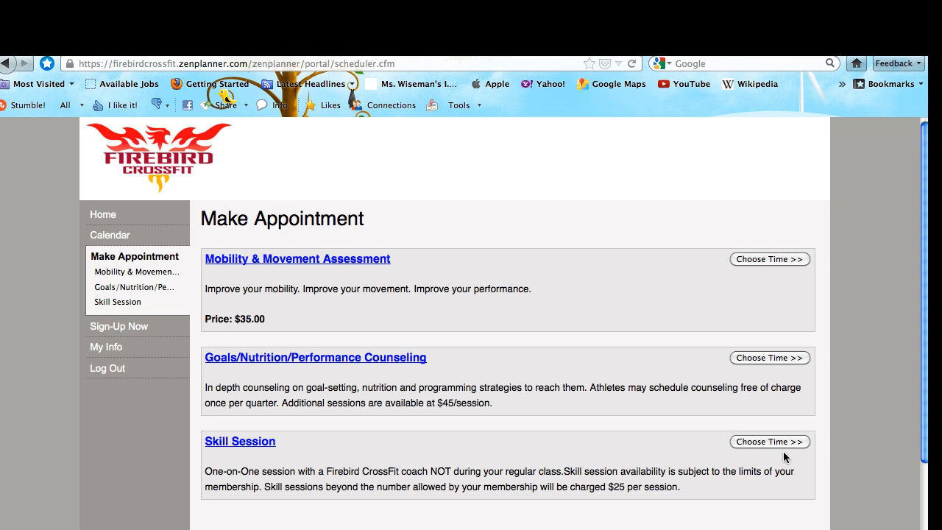
mouse_move(772, 449)
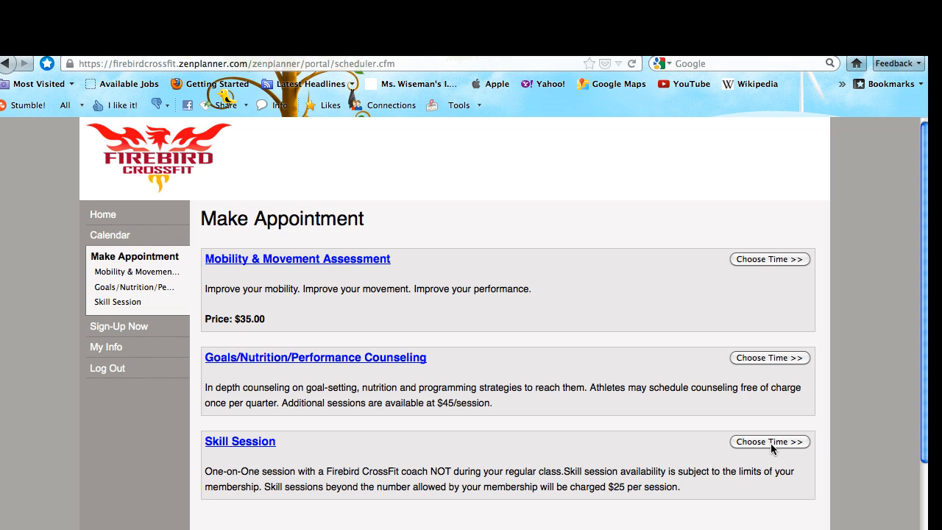
click(769, 442)
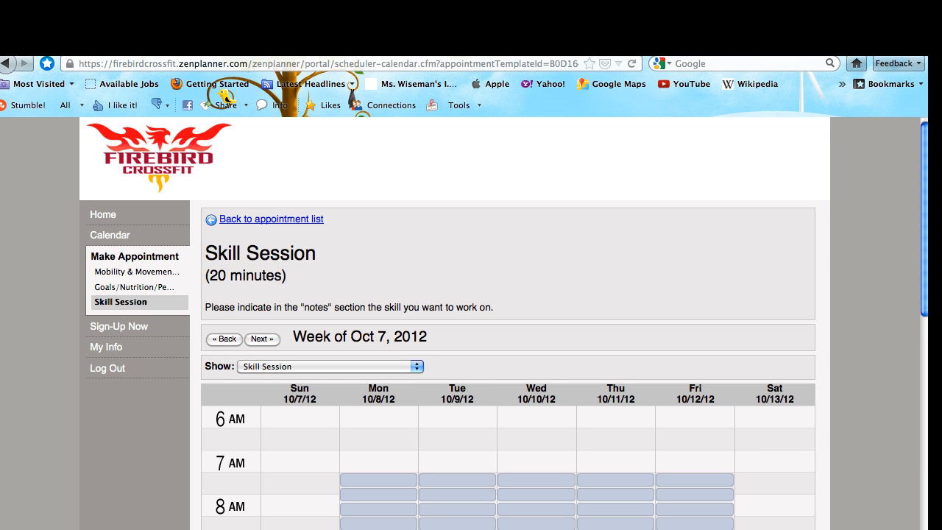
- Advance to the week of Oct 14 and select the Monday, October 15 8:10 AM skill session slot
scroll(down, 3)
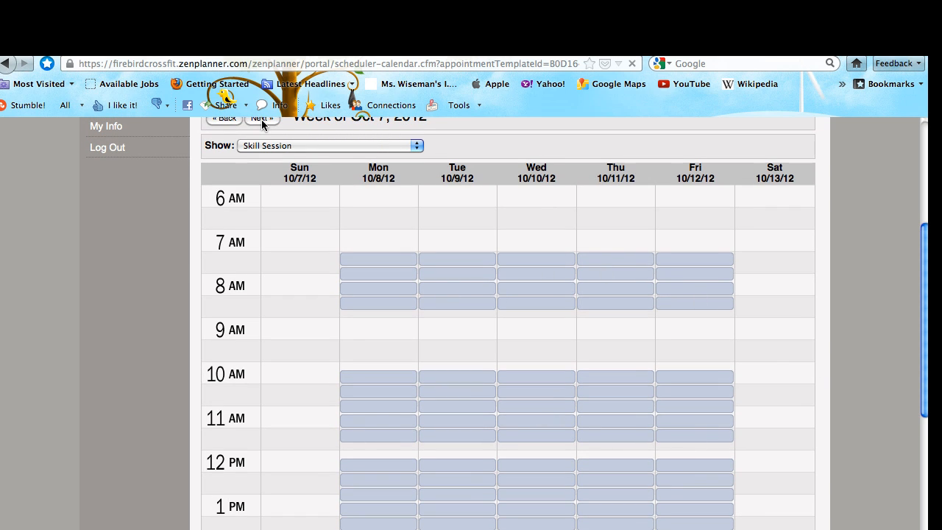
click(262, 118)
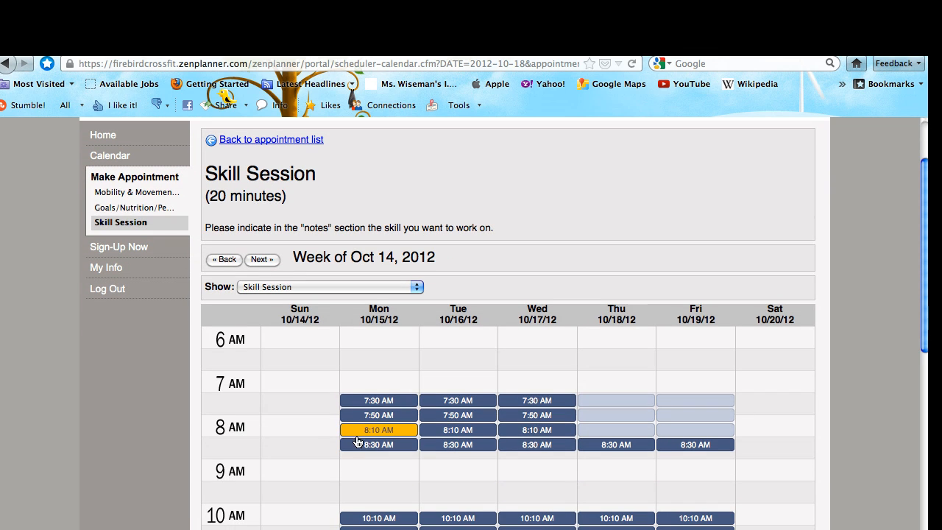
click(378, 430)
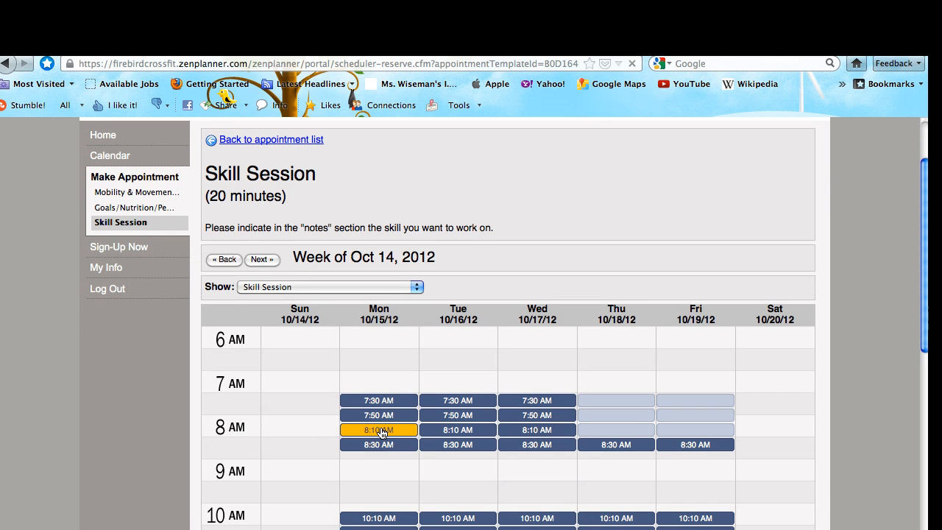
click(379, 430)
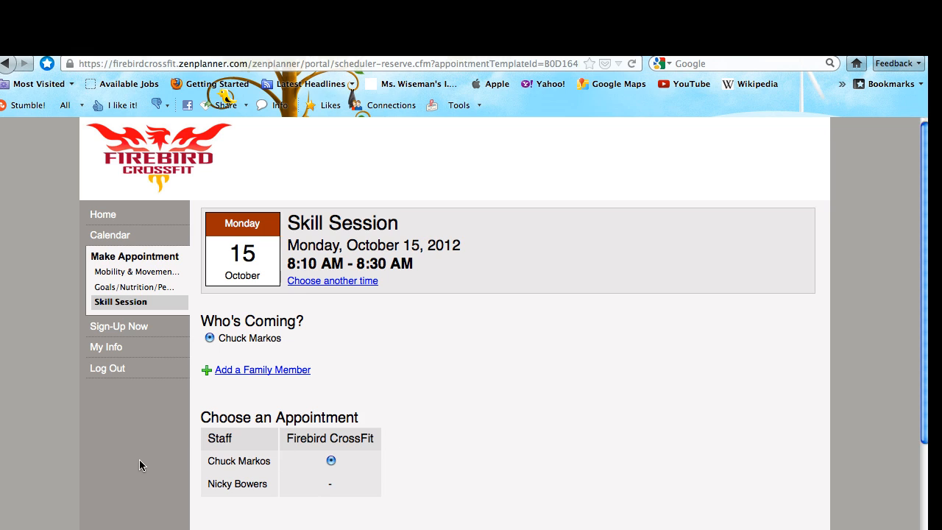
mouse_move(84, 196)
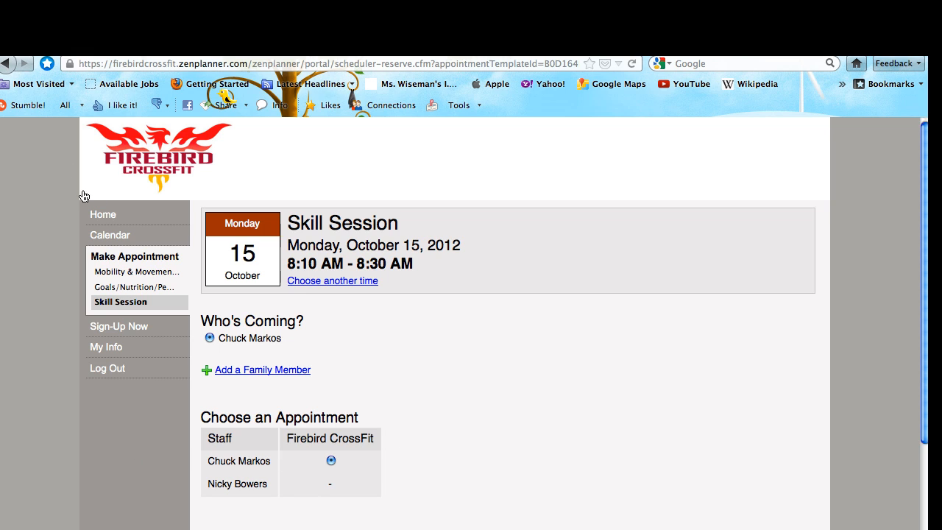
click(120, 302)
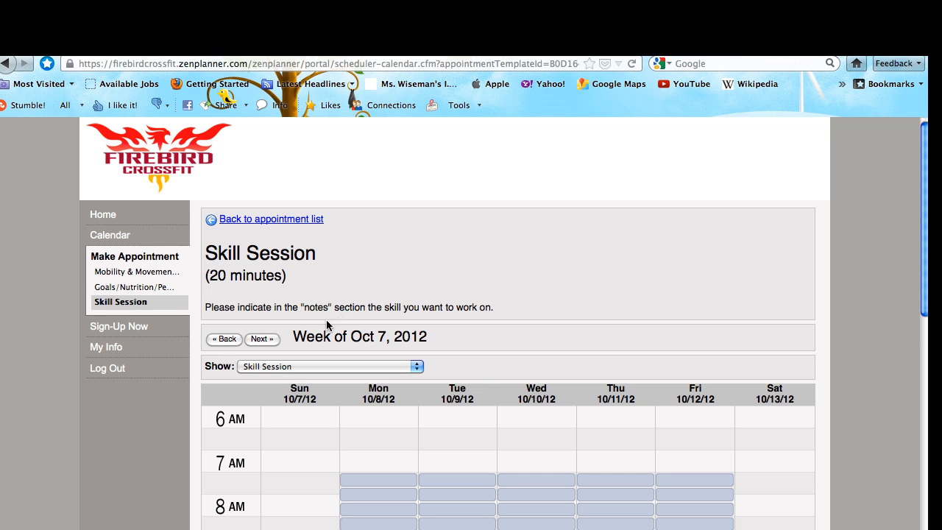
- Show the week of Oct 14 again and select the Monday, October 15 6:30–6:50 PM skill session slot
click(262, 339)
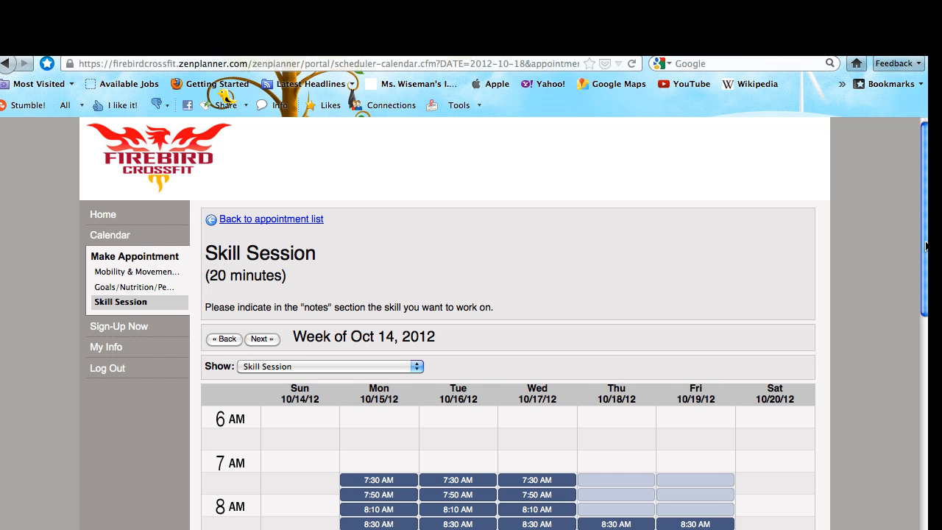
scroll(down, 3)
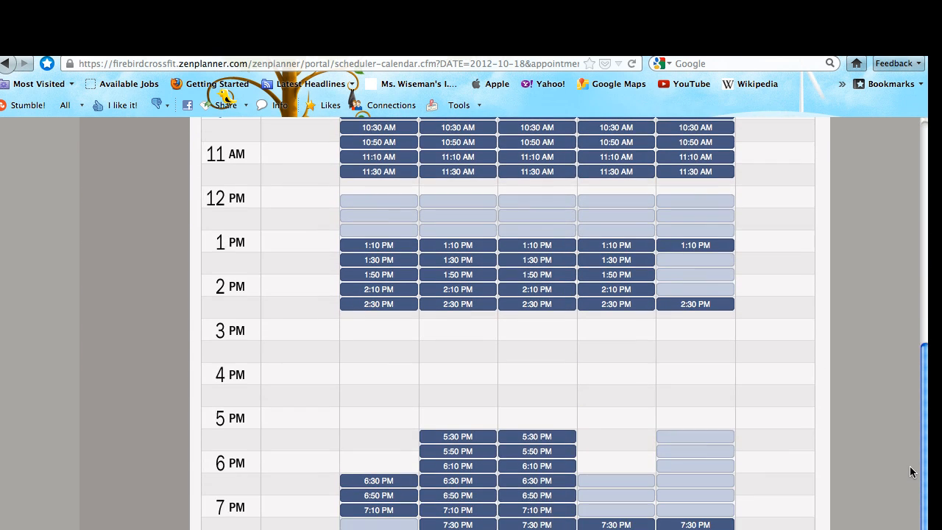
click(378, 480)
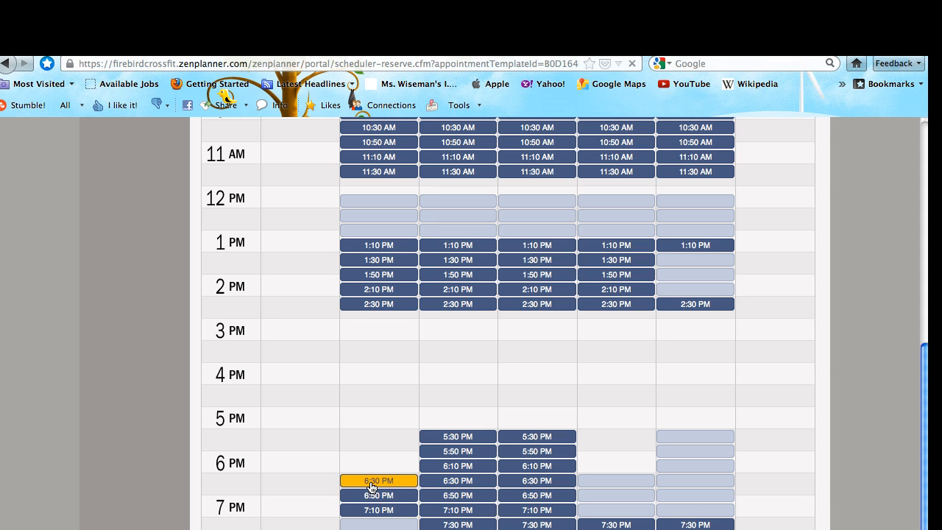
click(377, 480)
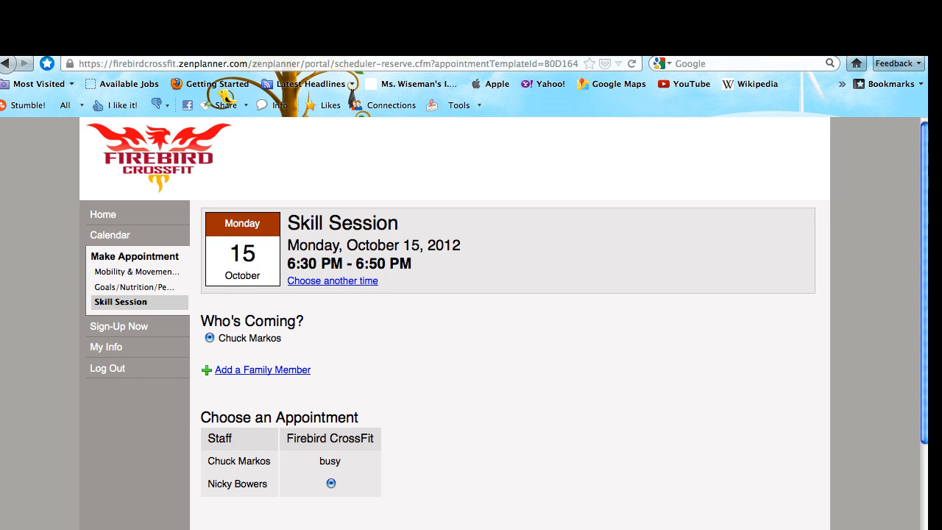
- Add the note 'Kipping for pull-up' and reserve the Monday 6:30 PM skill session
scroll(down, 3)
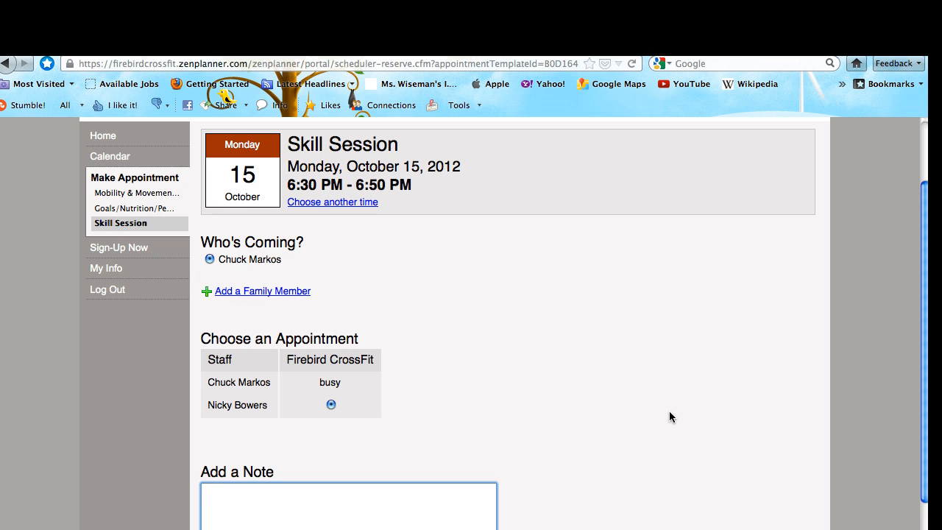
text(Kipping for pull-)
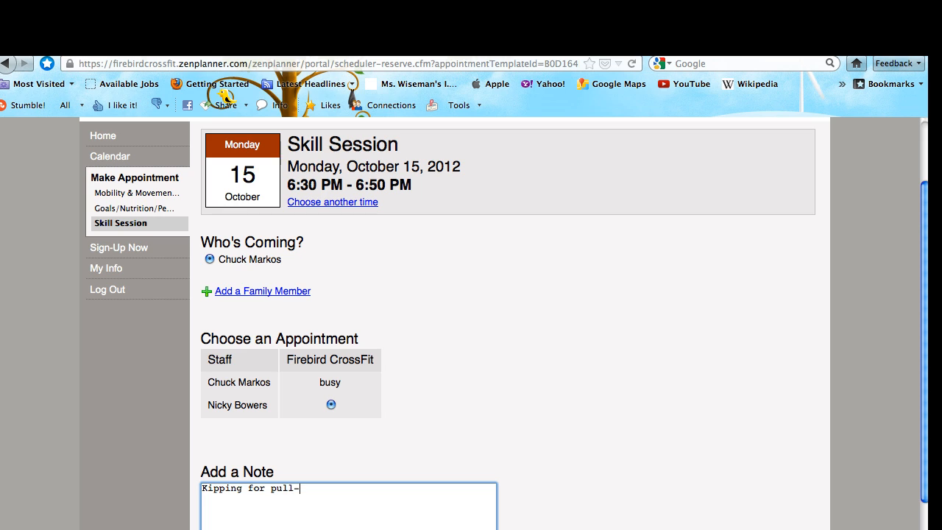
text(up)
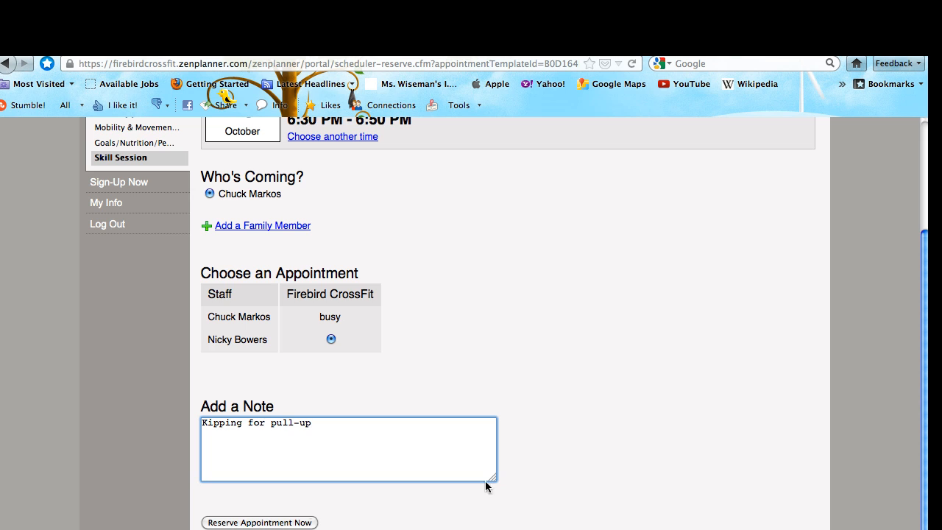
click(259, 523)
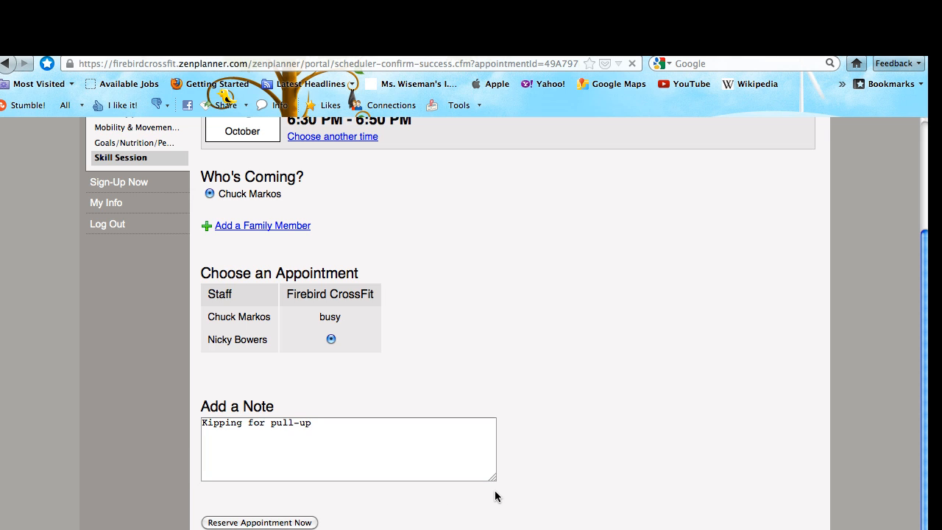
- Choose a time for Goals/Nutrition/Performance Counseling and show its openings for the week of Oct 14, 2012
click(259, 523)
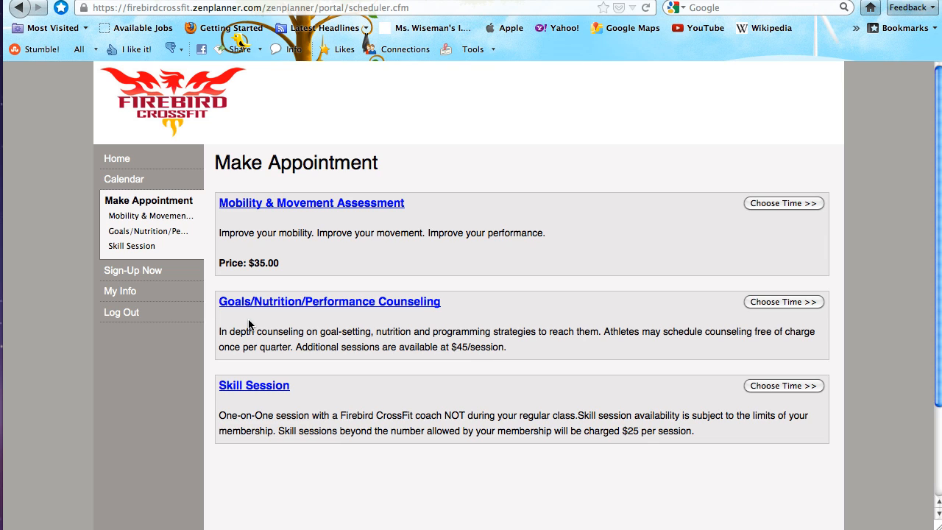
click(784, 302)
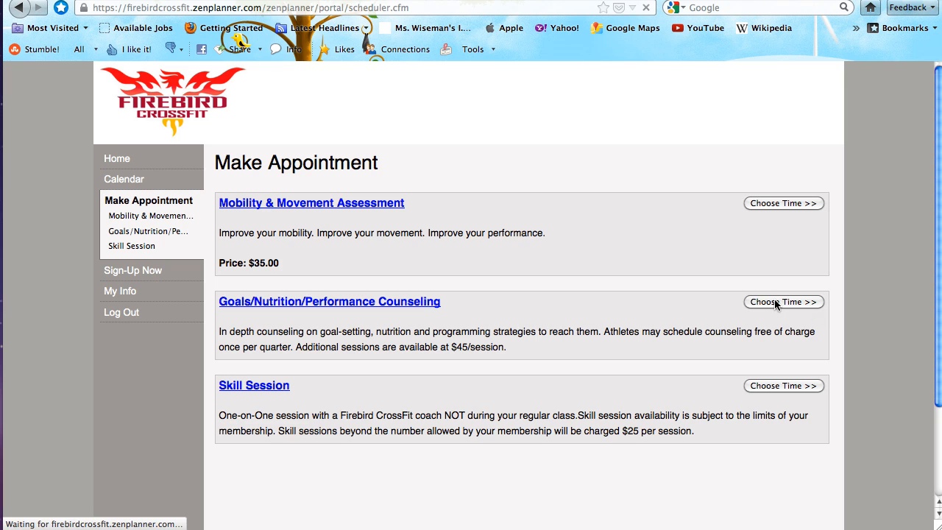
click(783, 302)
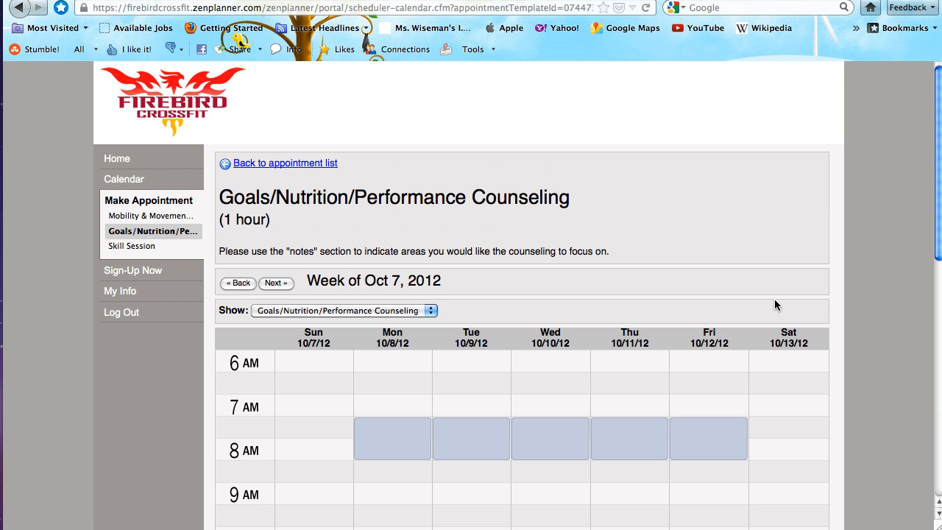
click(276, 283)
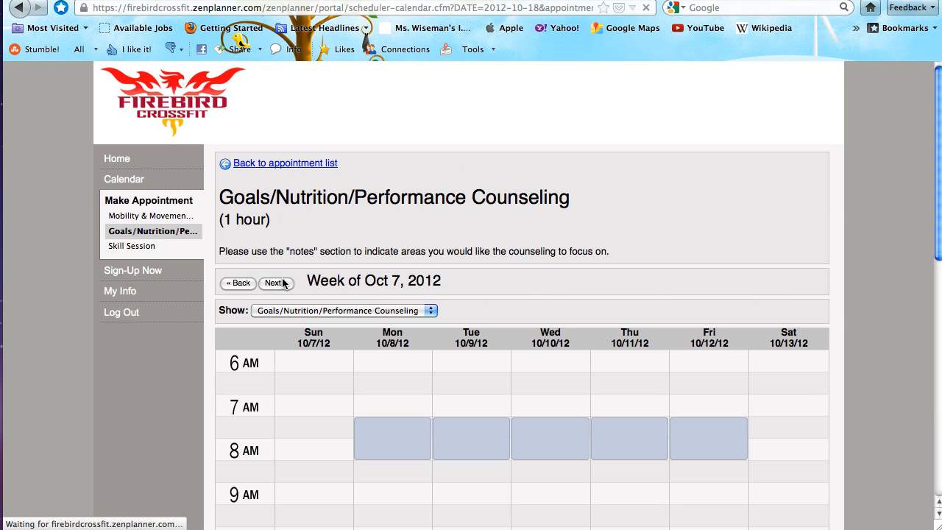
click(274, 282)
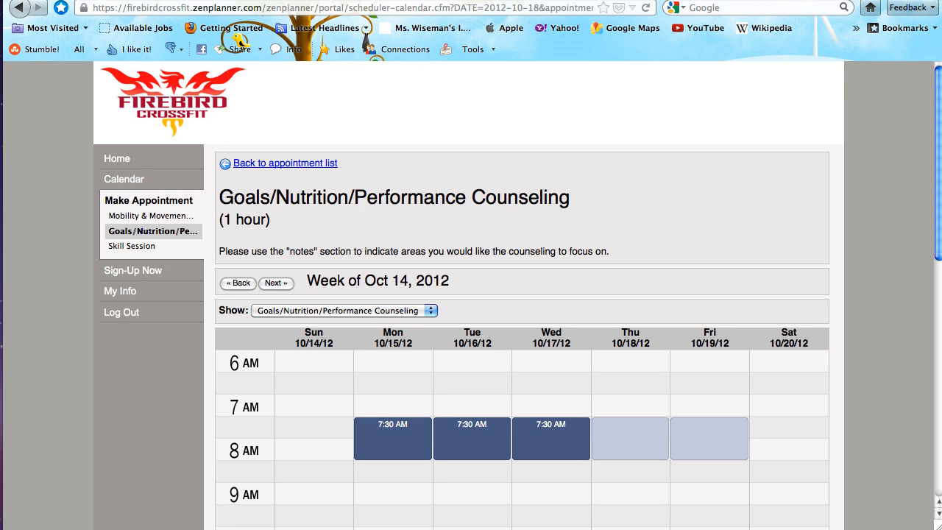
scroll(down, 3)
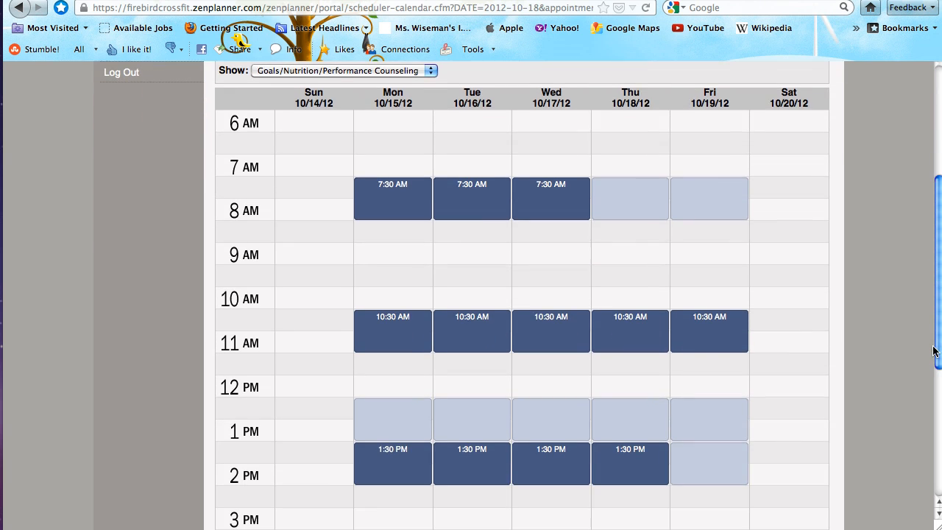
mouse_move(928, 285)
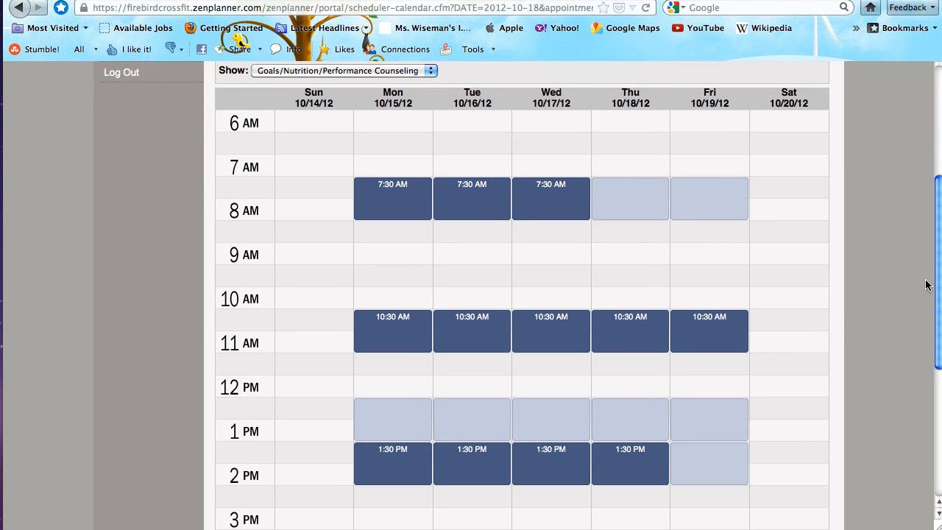
scroll(down, 3)
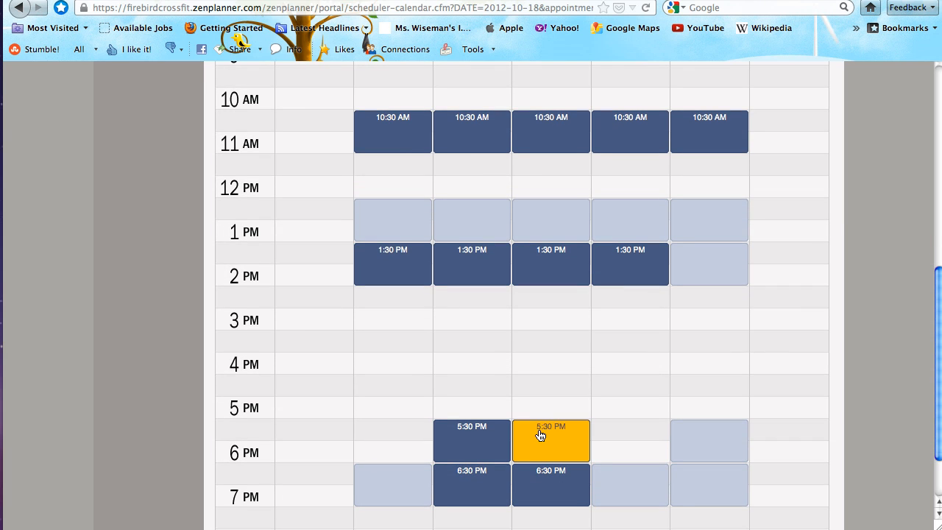
- Select Wednesday, October 17 5:30 PM, add the note 'Ruling the world' and submit the counseling request
click(551, 440)
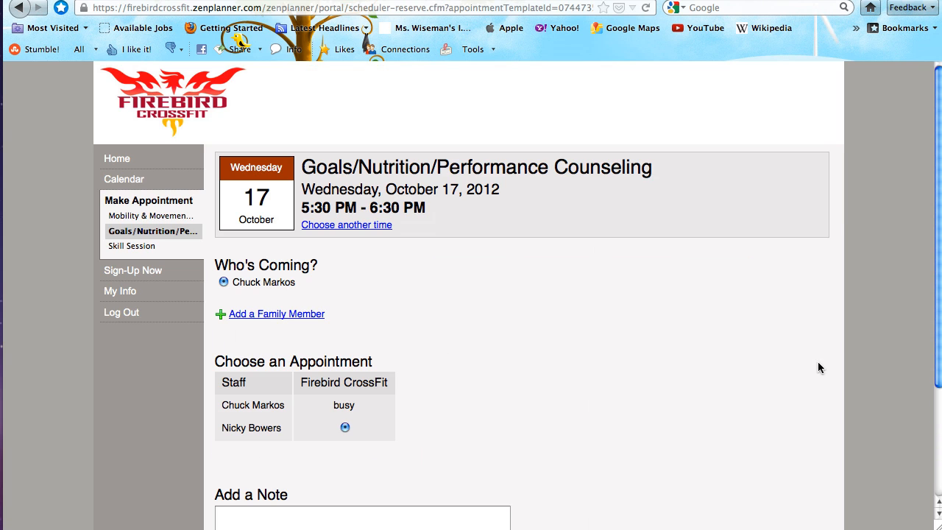
scroll(down, 3)
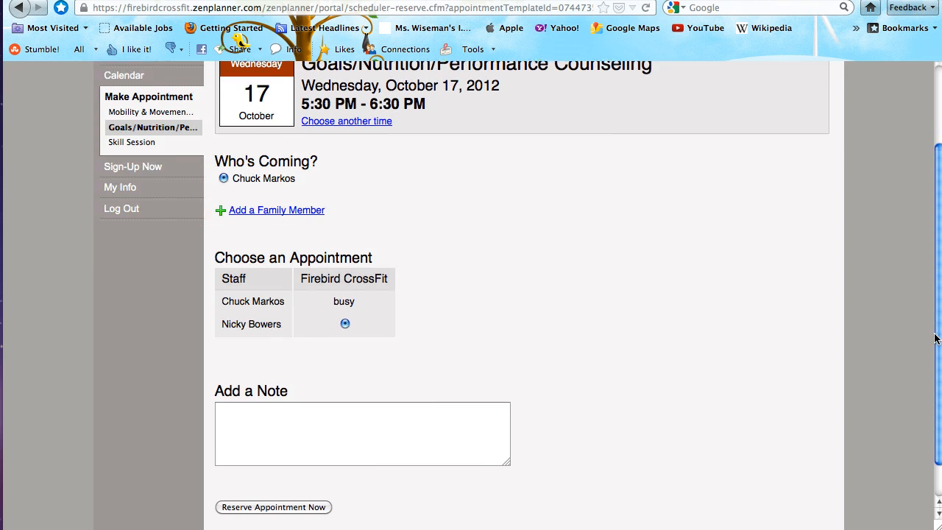
click(363, 433)
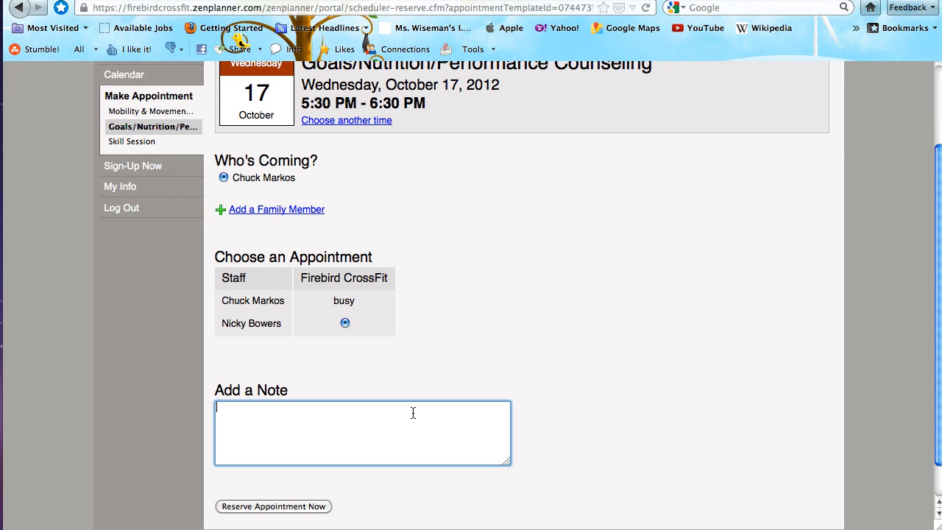
text(Ruling the worl)
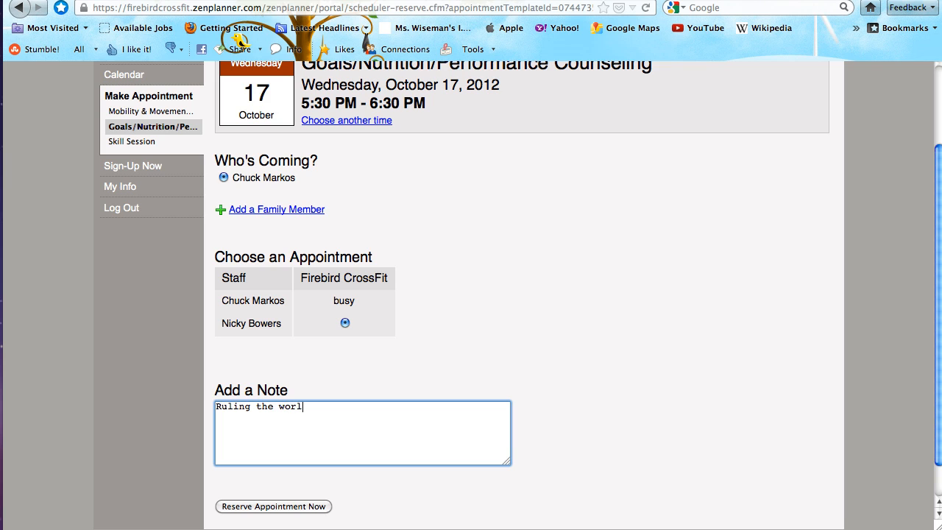
text(d)
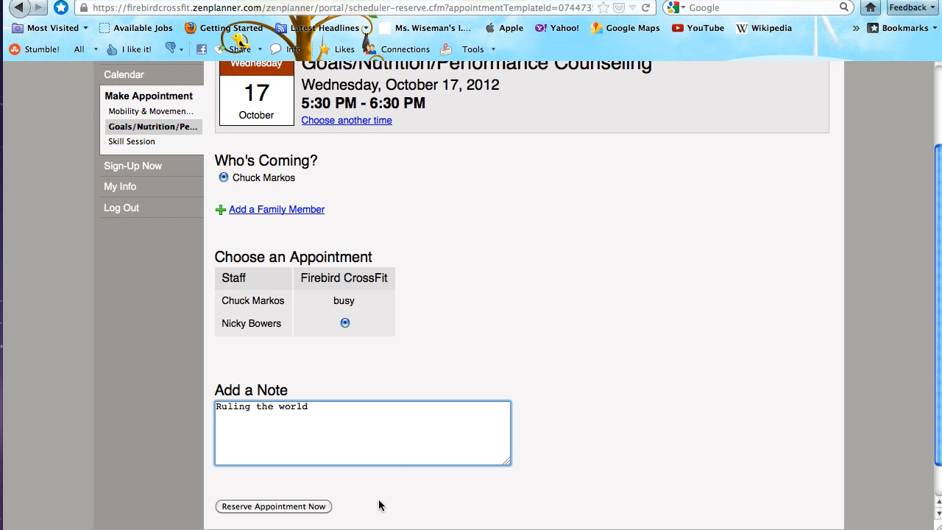
click(274, 506)
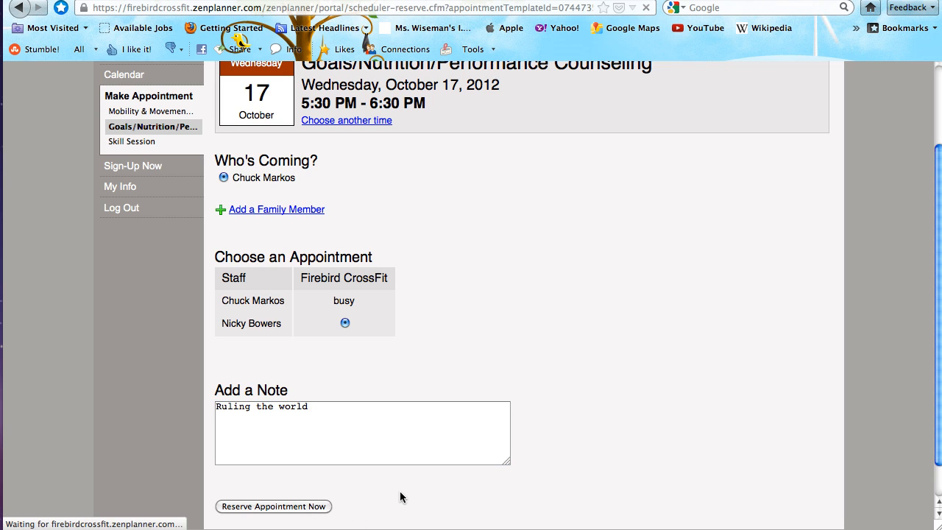
- Reach the confirmation that the Wednesday, October 17 5:30 PM counseling request was submitted
click(273, 507)
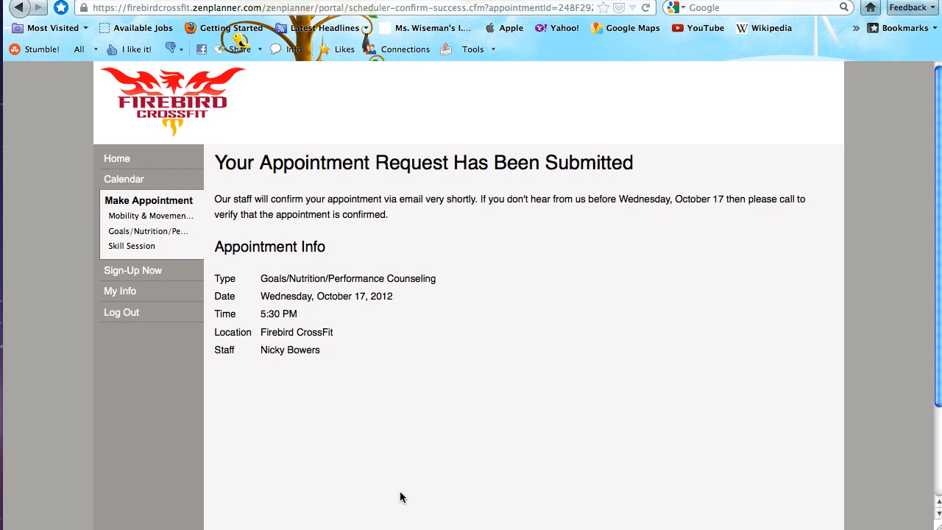
mouse_move(757, 161)
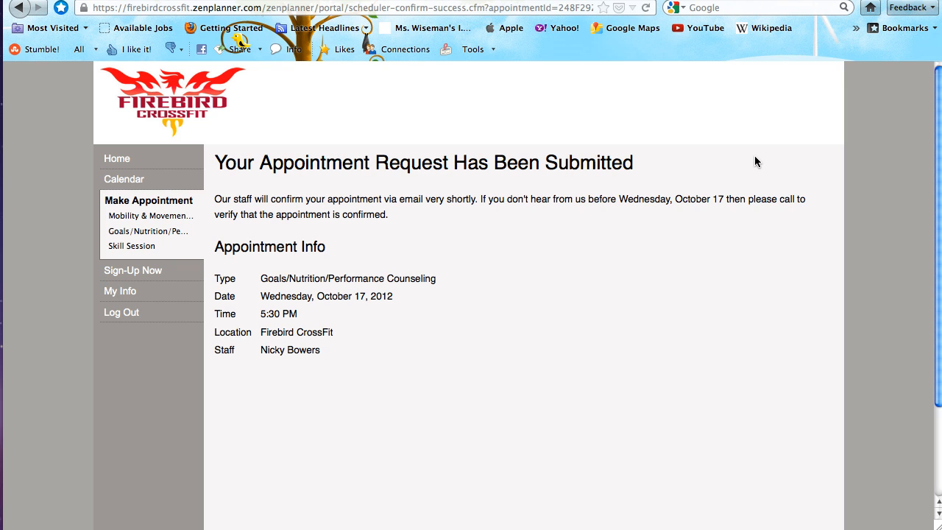
mouse_move(144, 200)
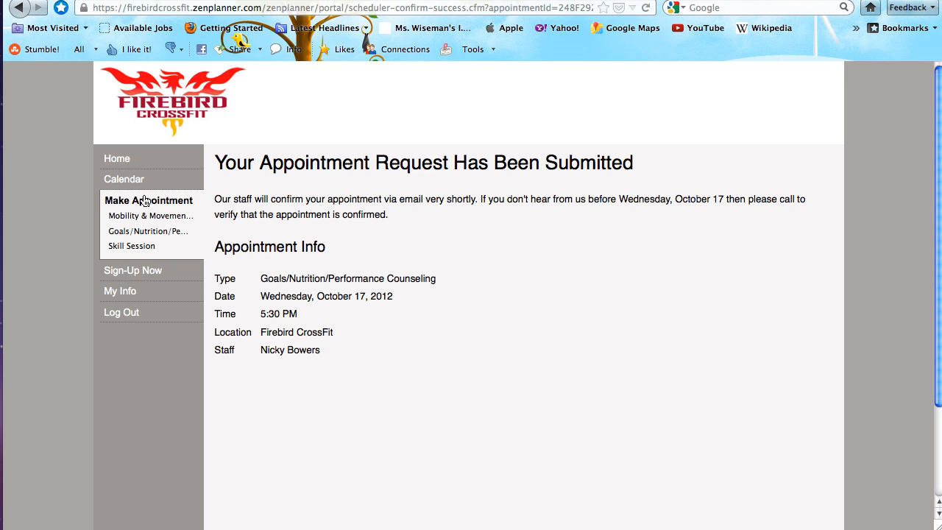
mouse_move(131, 246)
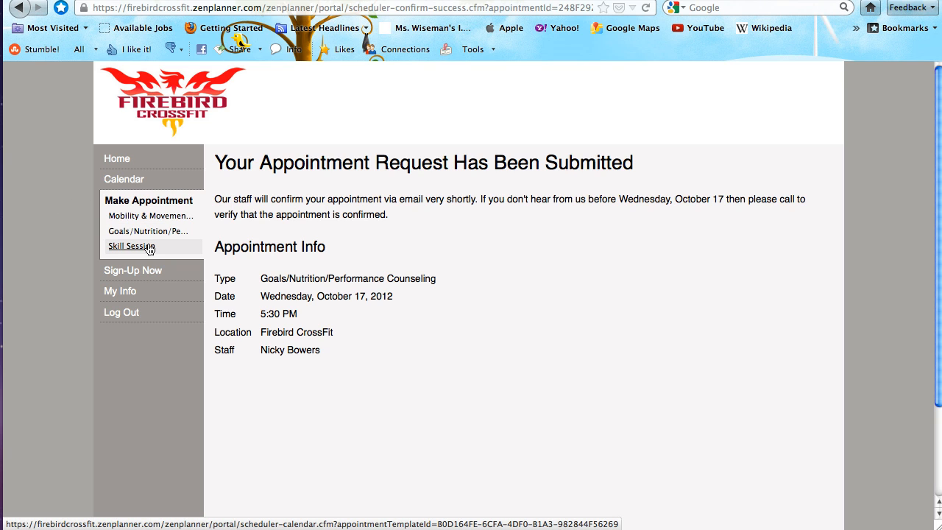
mouse_move(147, 231)
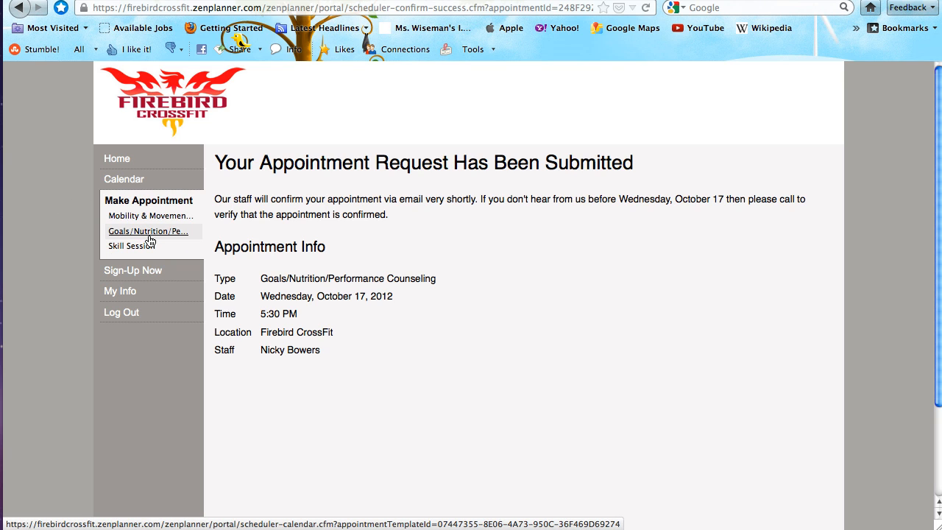